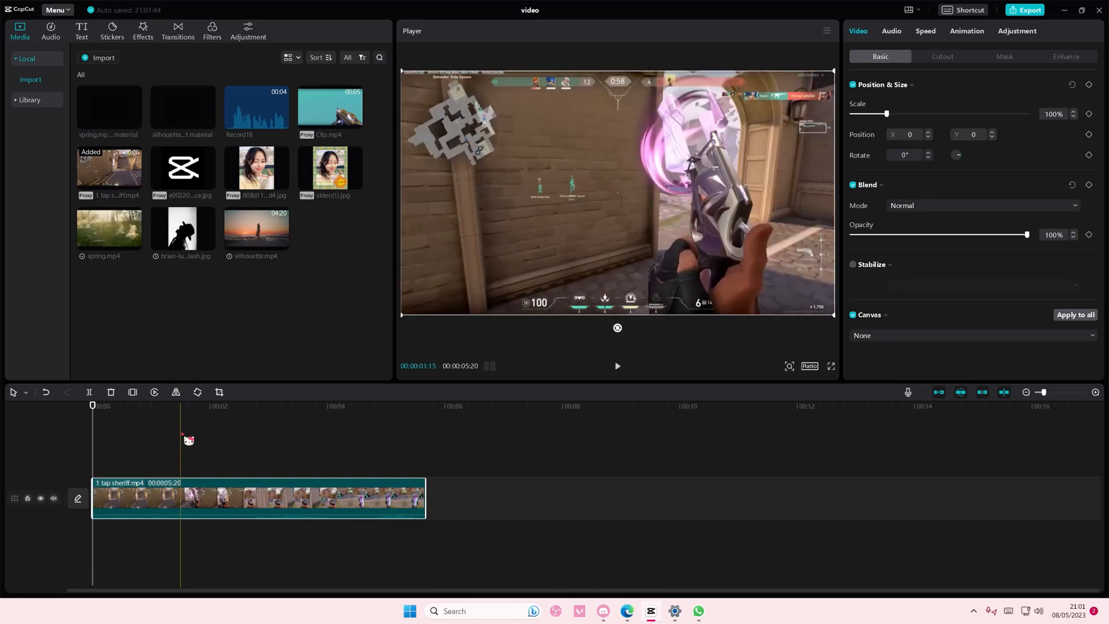
# Separate the 1 tap sheriff clip's audio onto its own timeline track.
pyautogui.rightClick(213, 489)
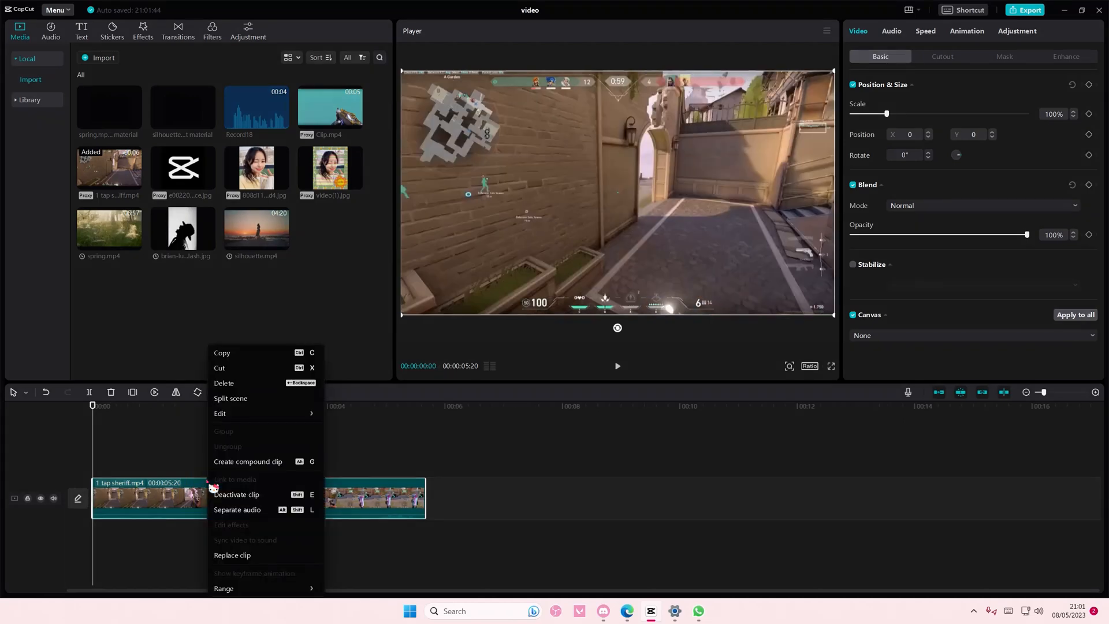
pyautogui.click(238, 510)
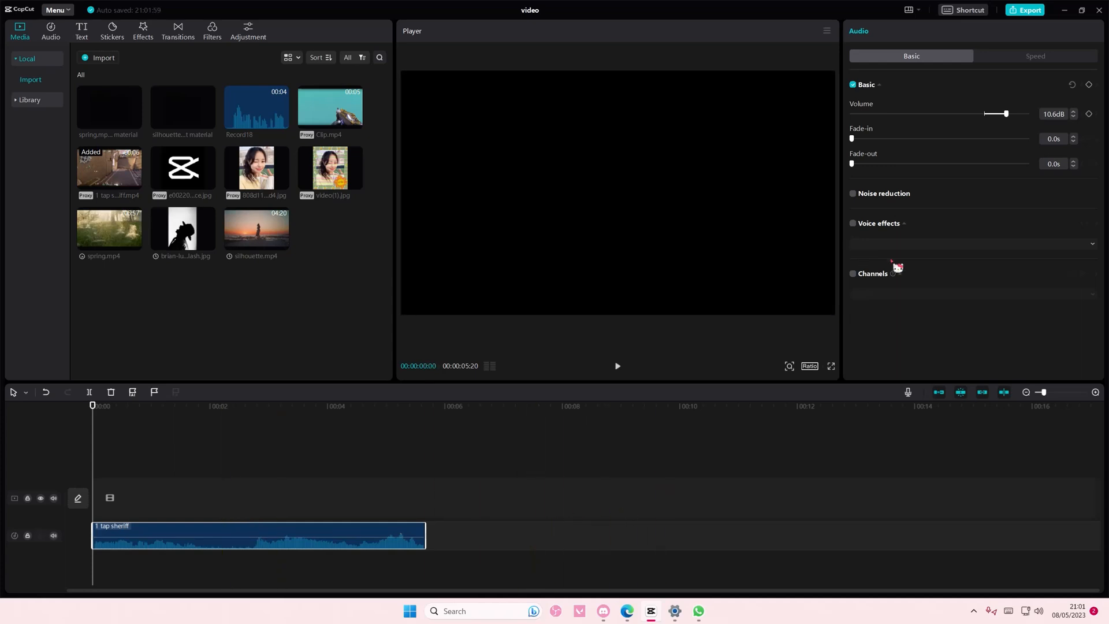
# Export audio only as an MP3 titled 'audiooo', then open its output folder.
pyautogui.click(1025, 9)
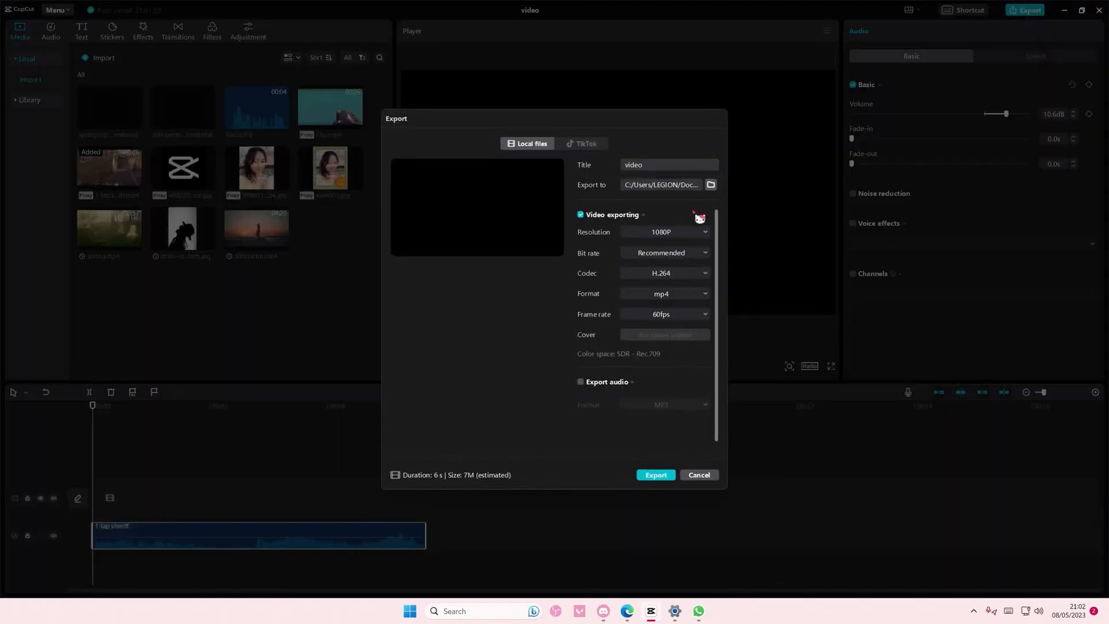
pyautogui.click(581, 382)
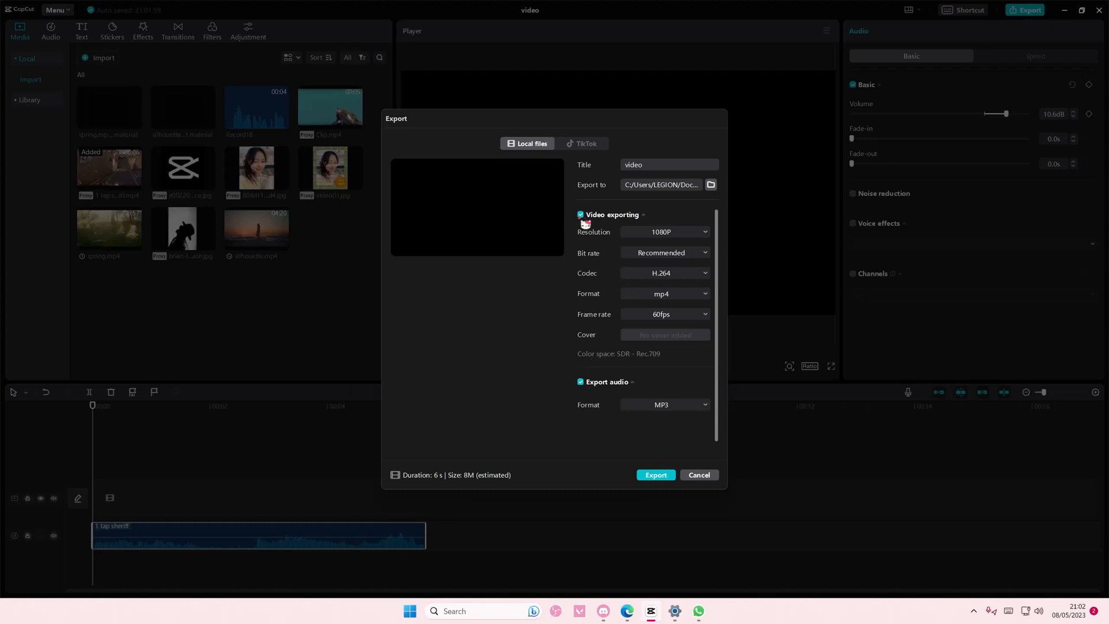
pyautogui.click(580, 214)
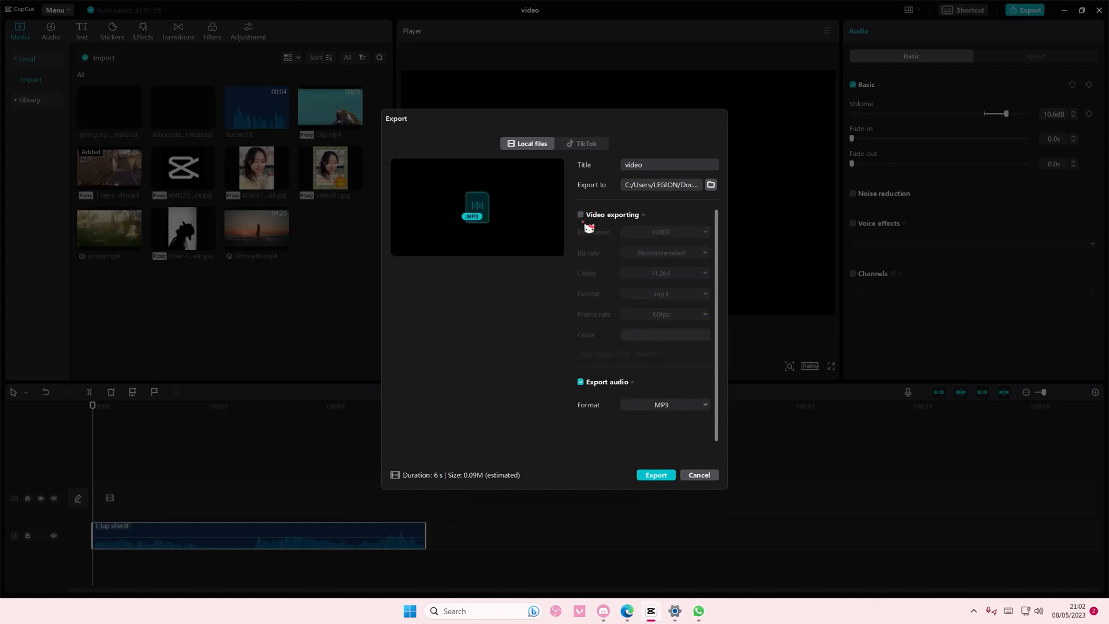
pyautogui.click(664, 404)
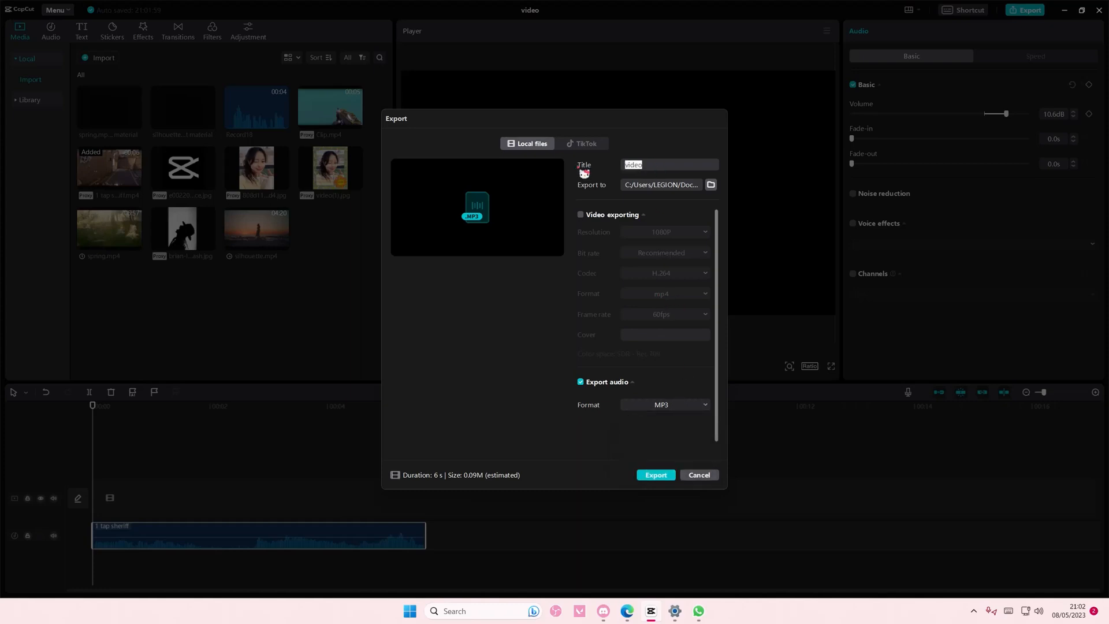
pyautogui.write('audio')
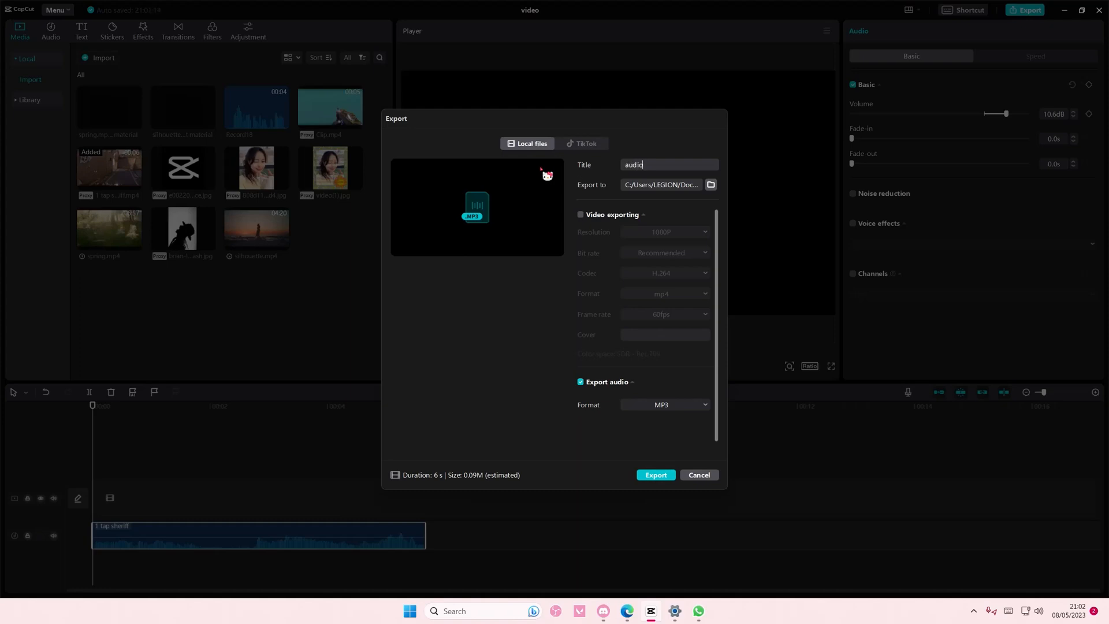
pyautogui.write('oo')
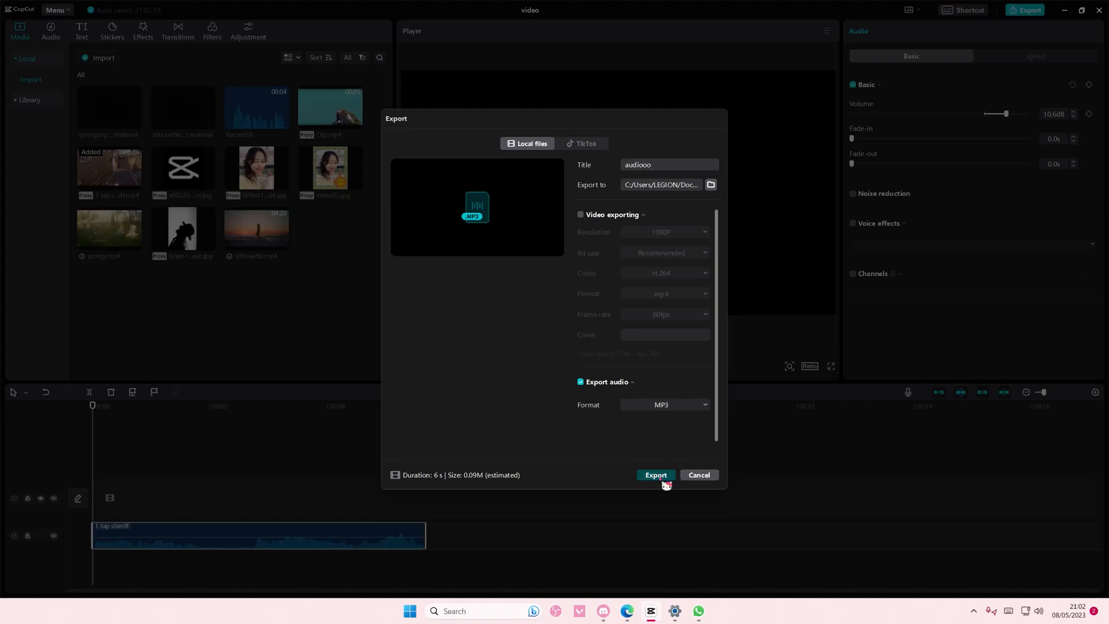
pyautogui.click(655, 475)
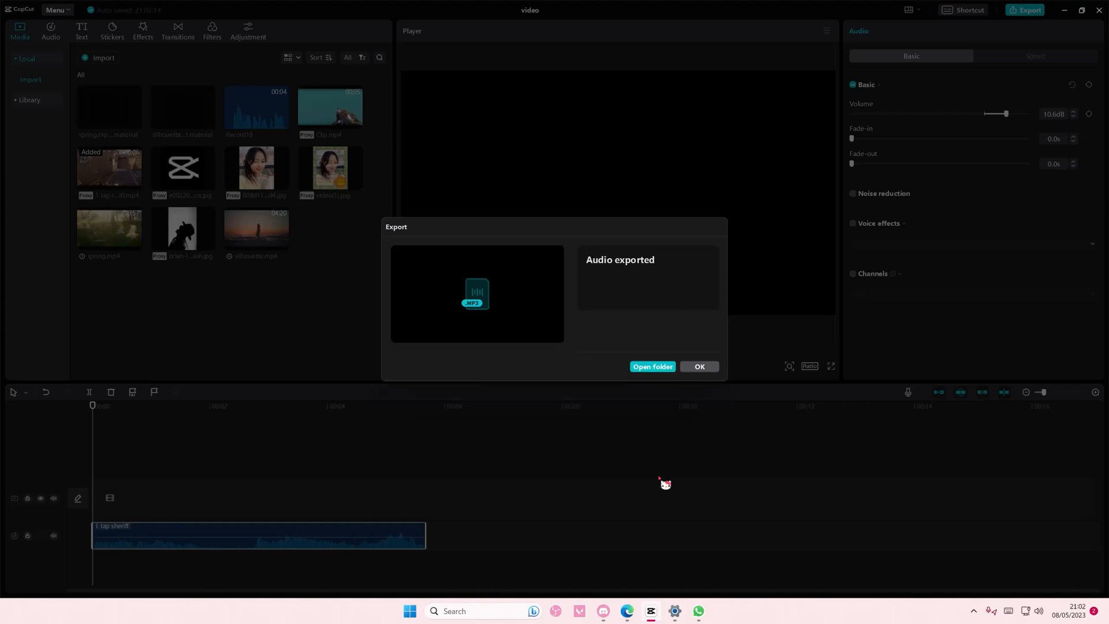
pyautogui.moveTo(677, 388)
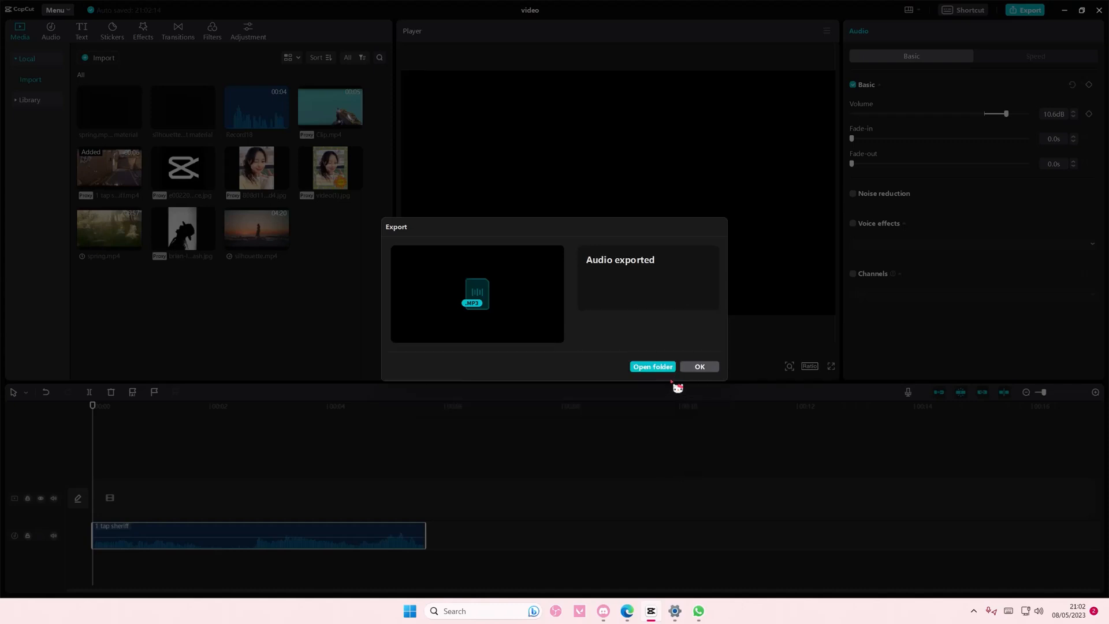
pyautogui.click(652, 366)
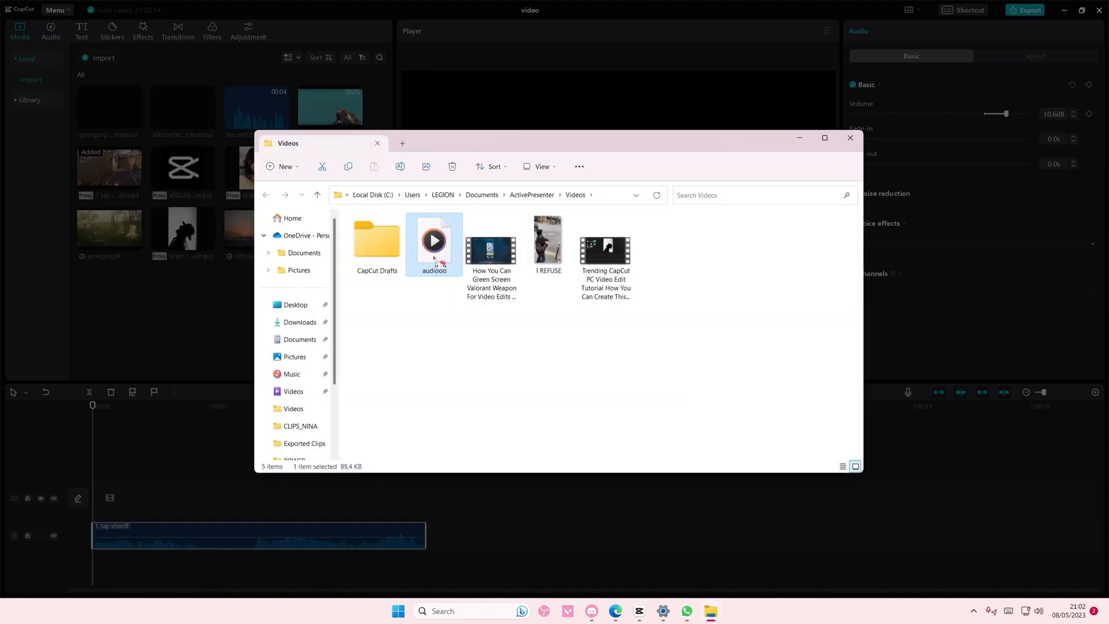